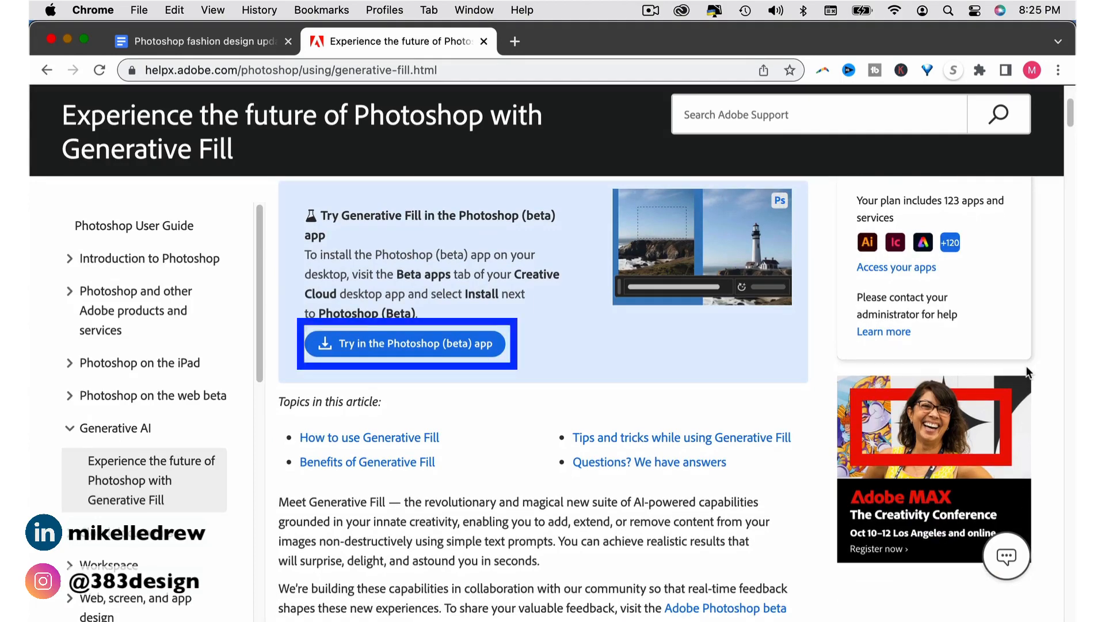
Follow 'Try in the Photoshop (beta) app' from the Generative Fill help page to open Creative Cloud.
left_click(405, 343)
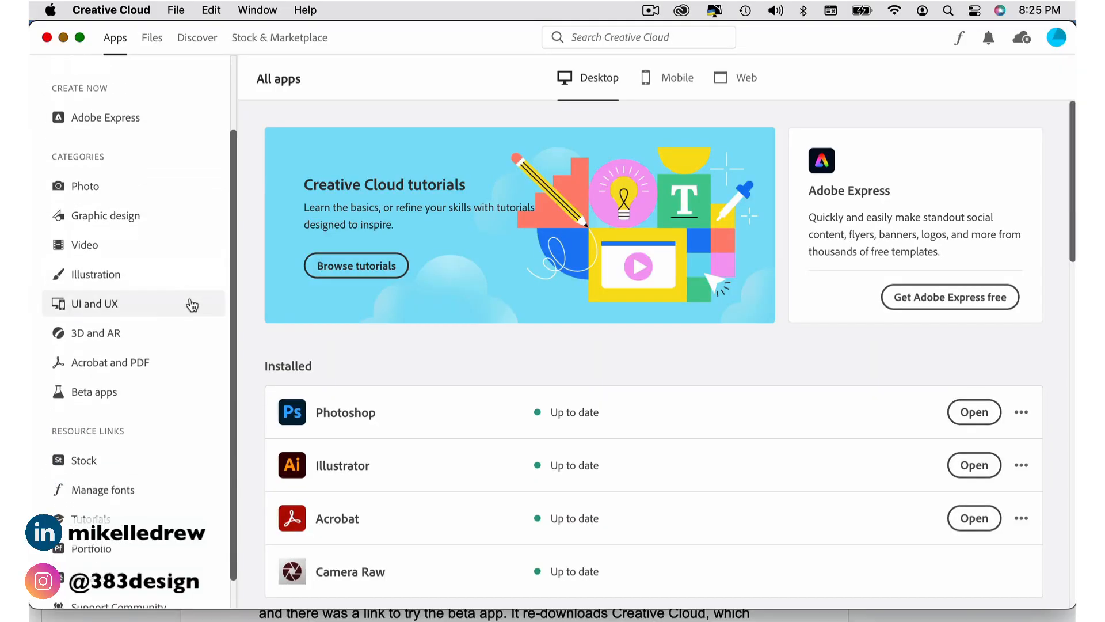
Open Photoshop (Beta) from Creative Cloud's Beta apps list.
scroll("down", 3)
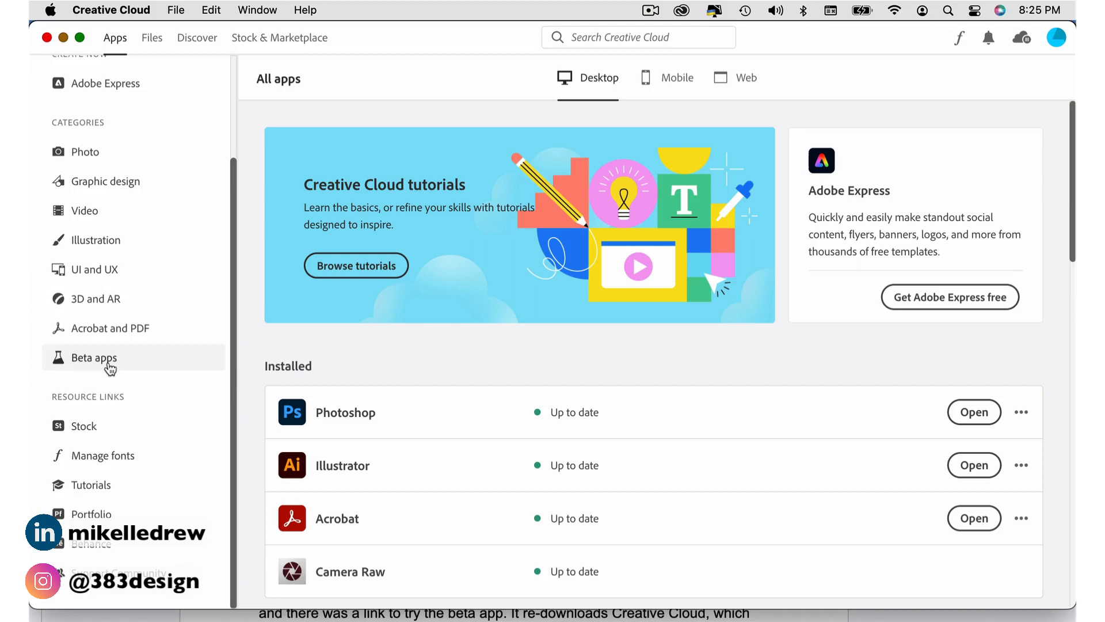
left_click(92, 358)
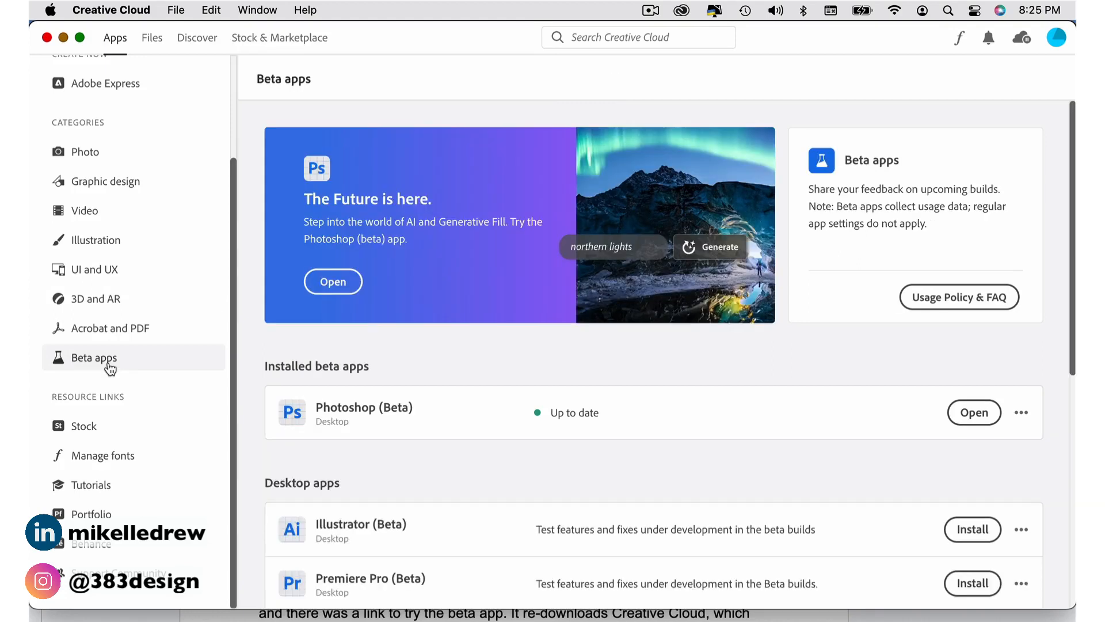
left_click(973, 412)
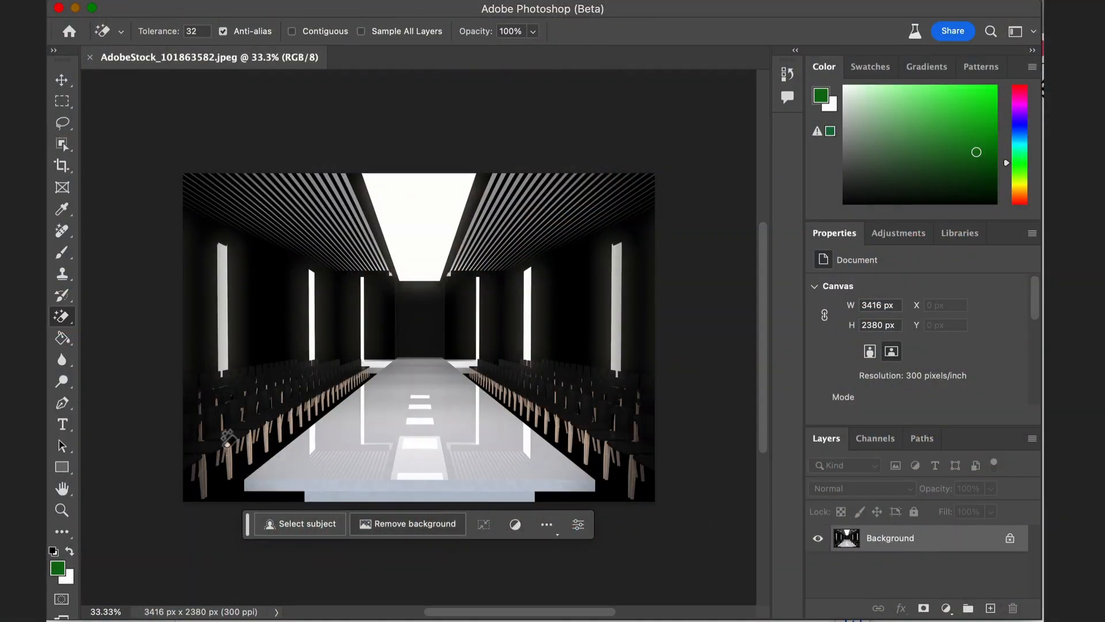
Choose the Rectangular Marquee tool for selecting over the runway photo.
left_click(62, 101)
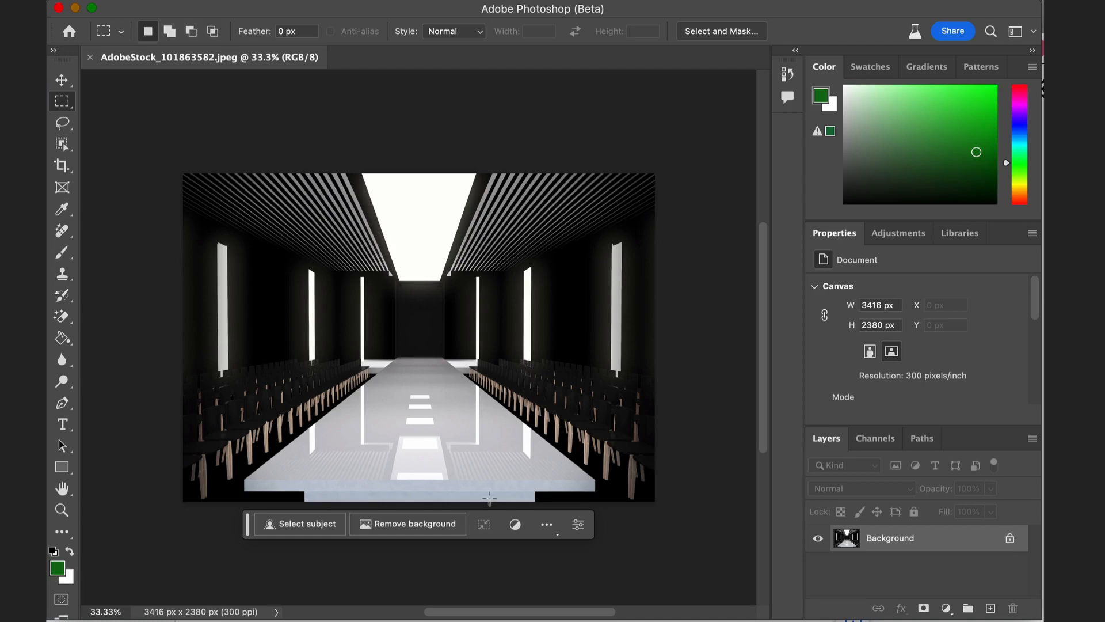
mouse_move(511, 483)
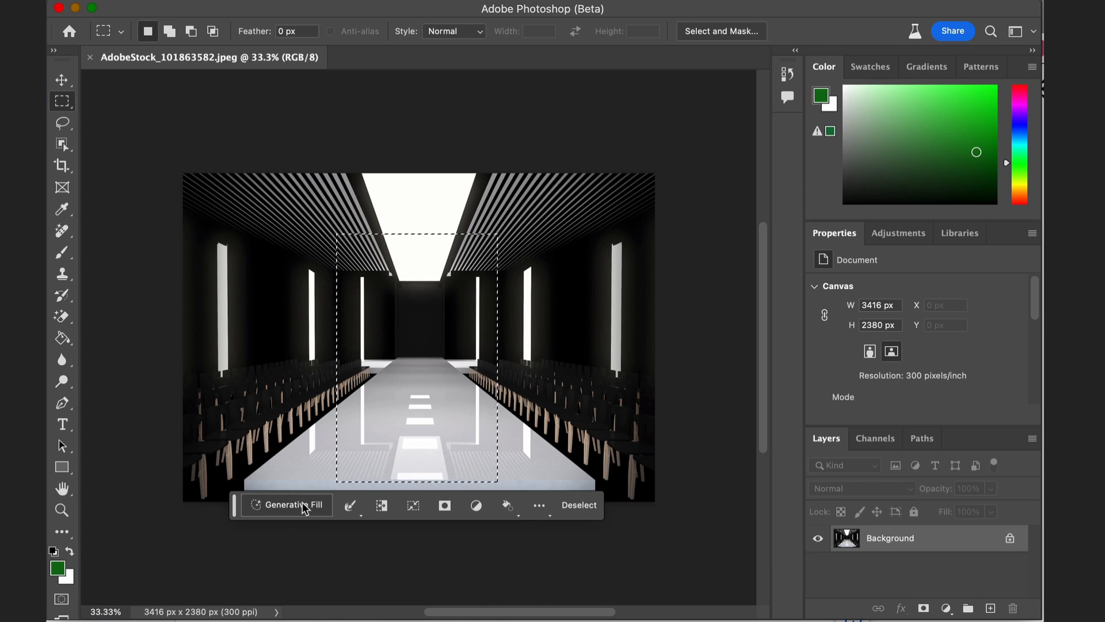
Run Generative Fill with the Valentine-inspired dress fashion model prompt.
left_click(286, 505)
type("full body fashion editorial photograph of black female model in Valentine inspired dress looking away from the")
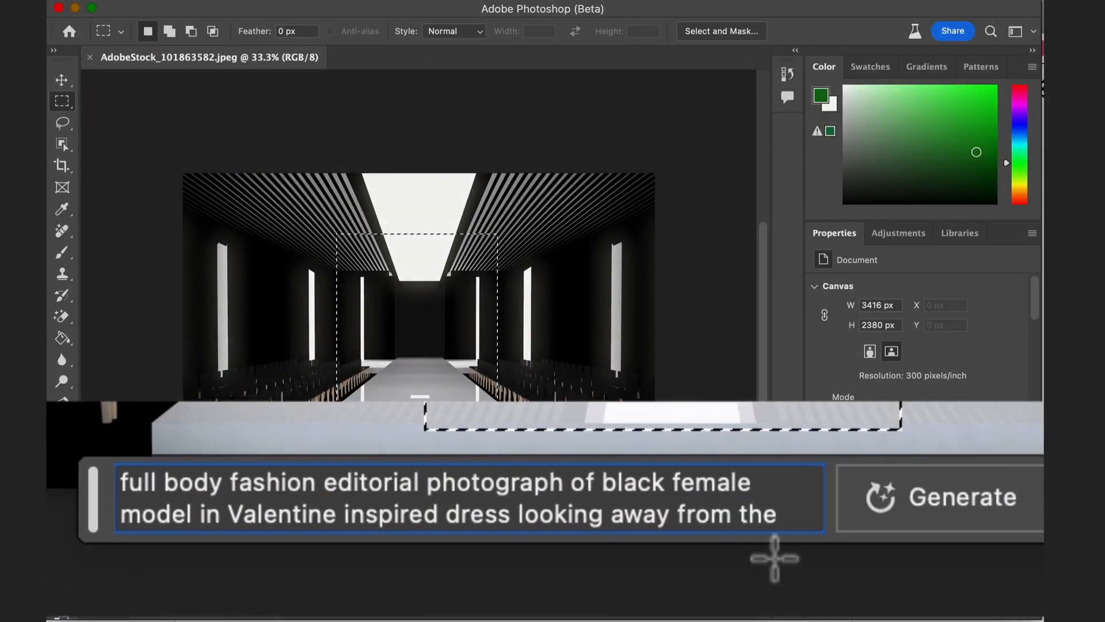
mouse_move(788, 512)
type(" camera, insanely detailed, hypermaximalist, hyper realistic, unreal engine, dof, studio lighting")
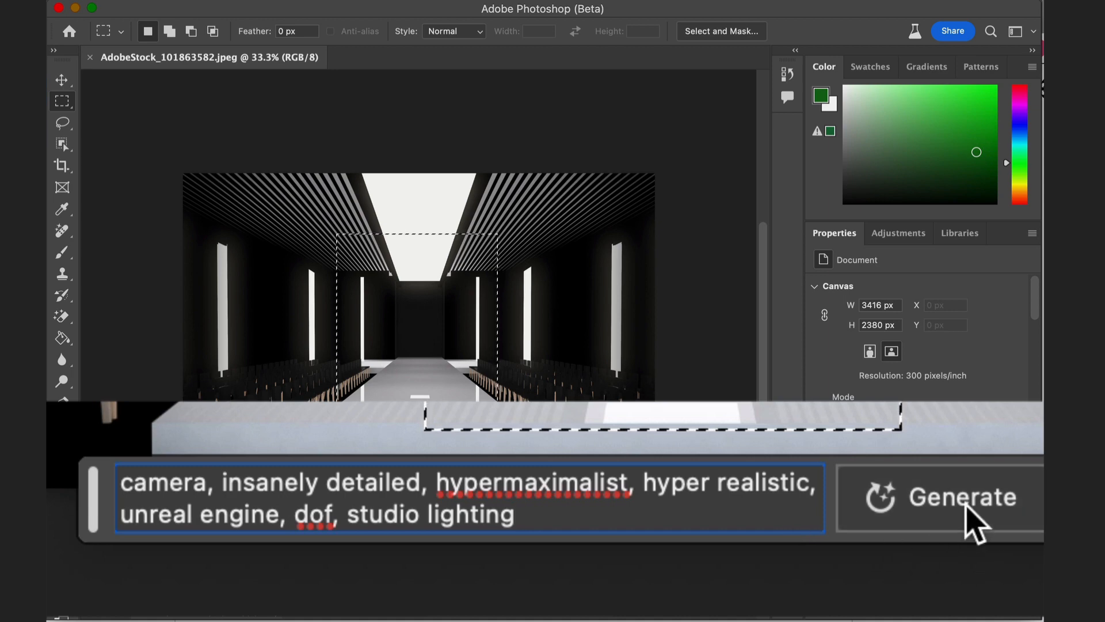
left_click(964, 496)
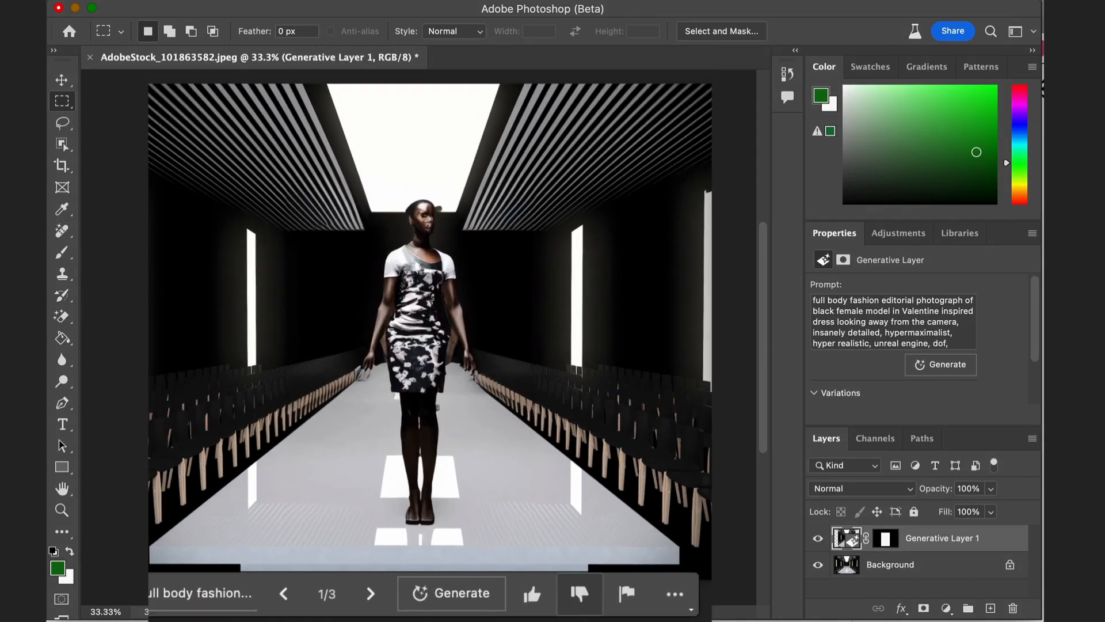
Cycle through the second and third generated model variations.
left_click(371, 592)
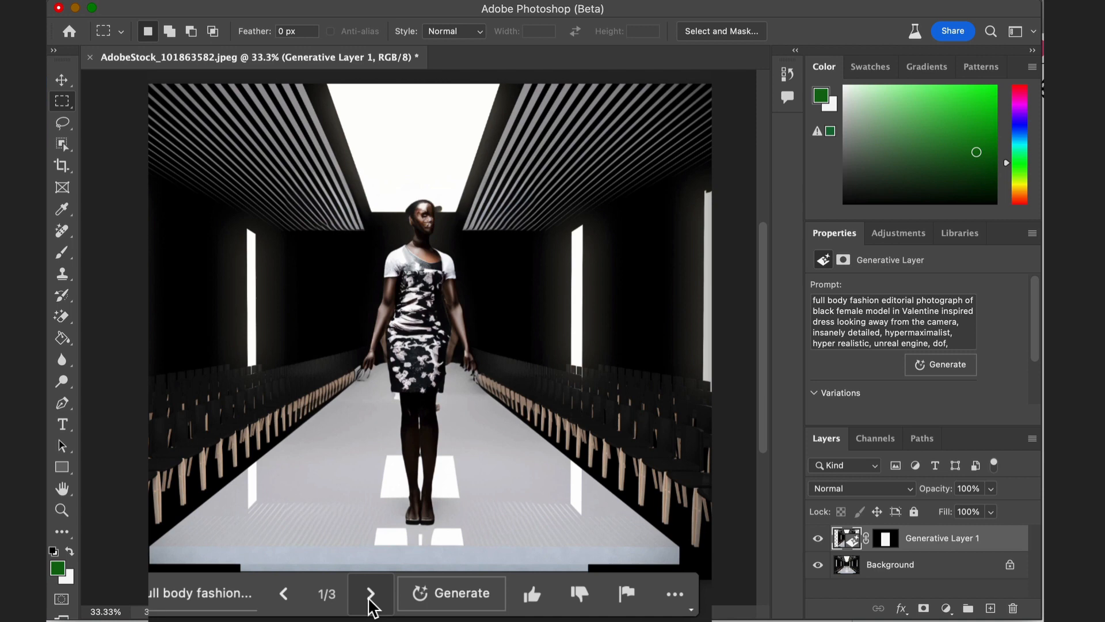
left_click(370, 592)
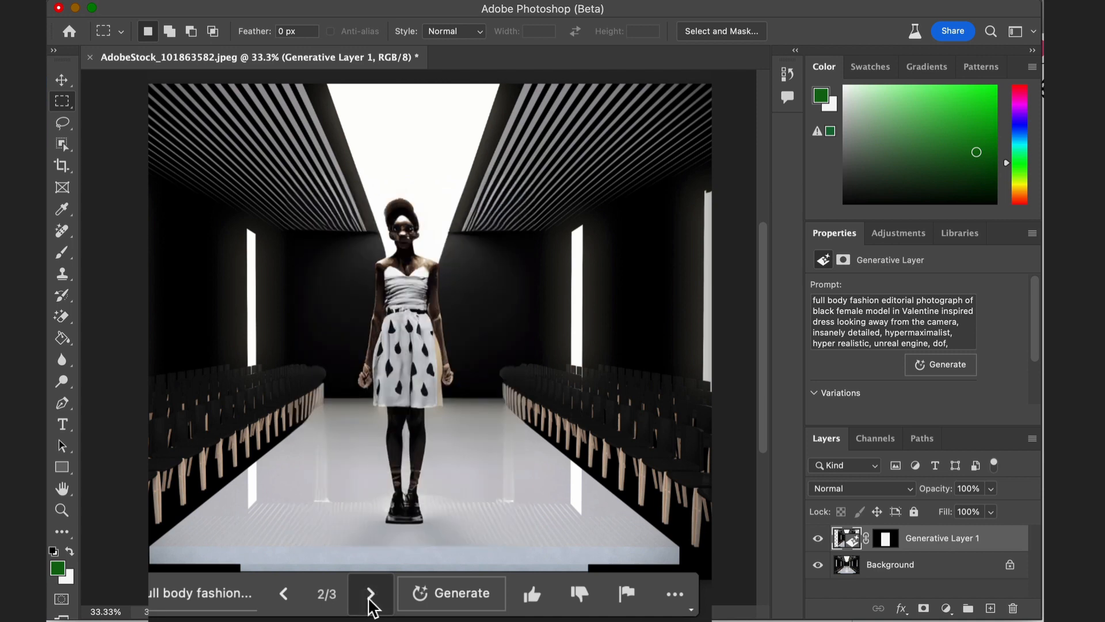
left_click(370, 592)
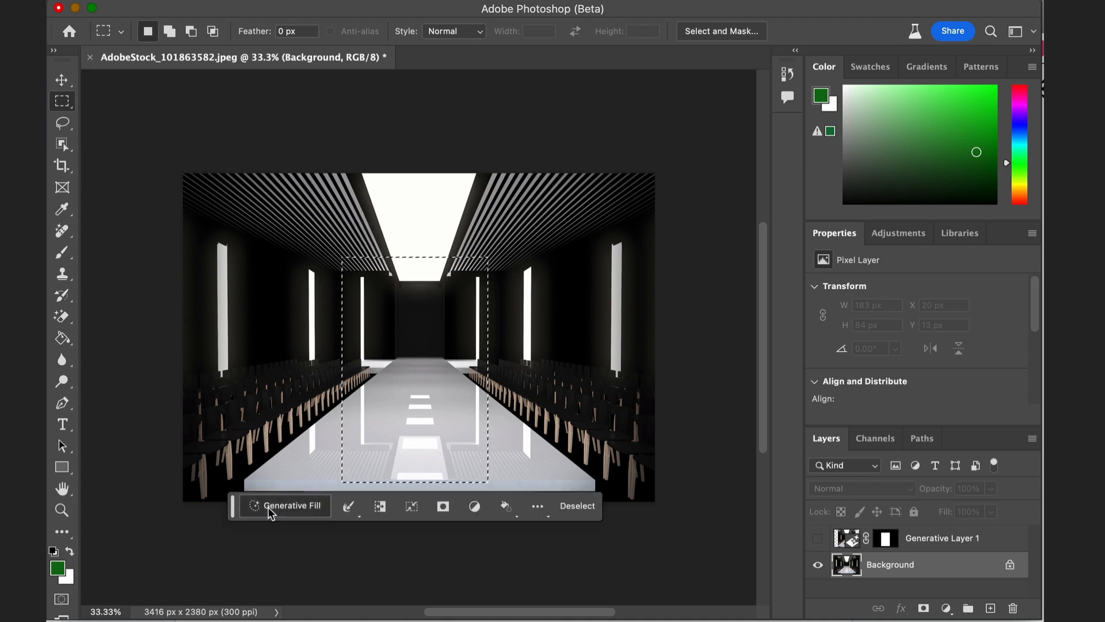
Run Generative Fill with the prompt shortened to end at 'insanely detailed,'.
left_click(284, 506)
type("model in Valentine inspired dress looking away from the camera, insanely detailed,")
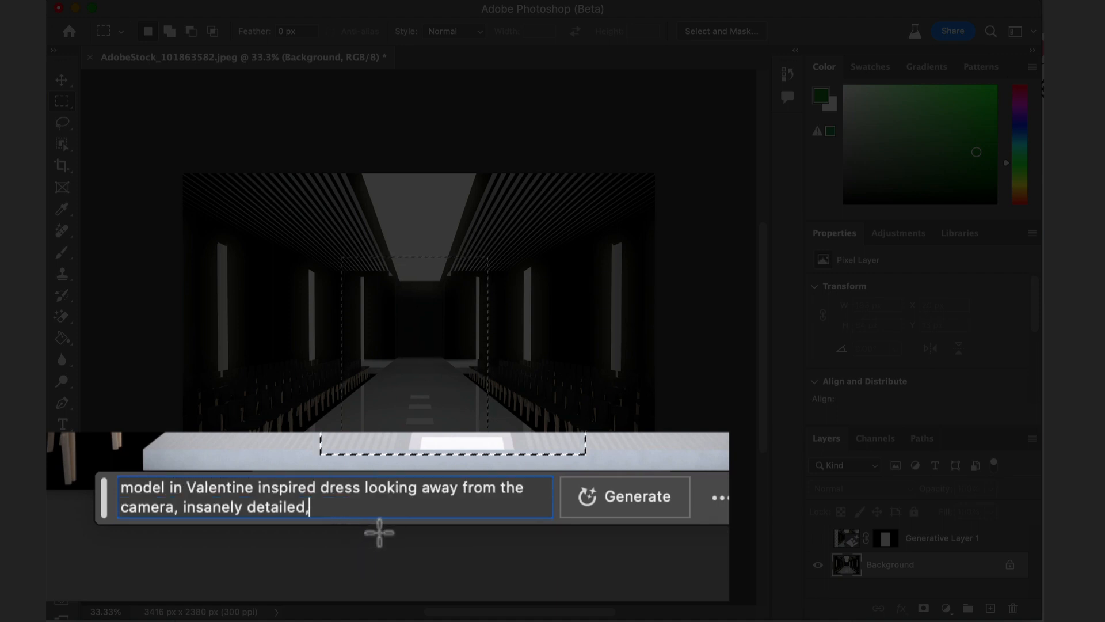
left_click(623, 497)
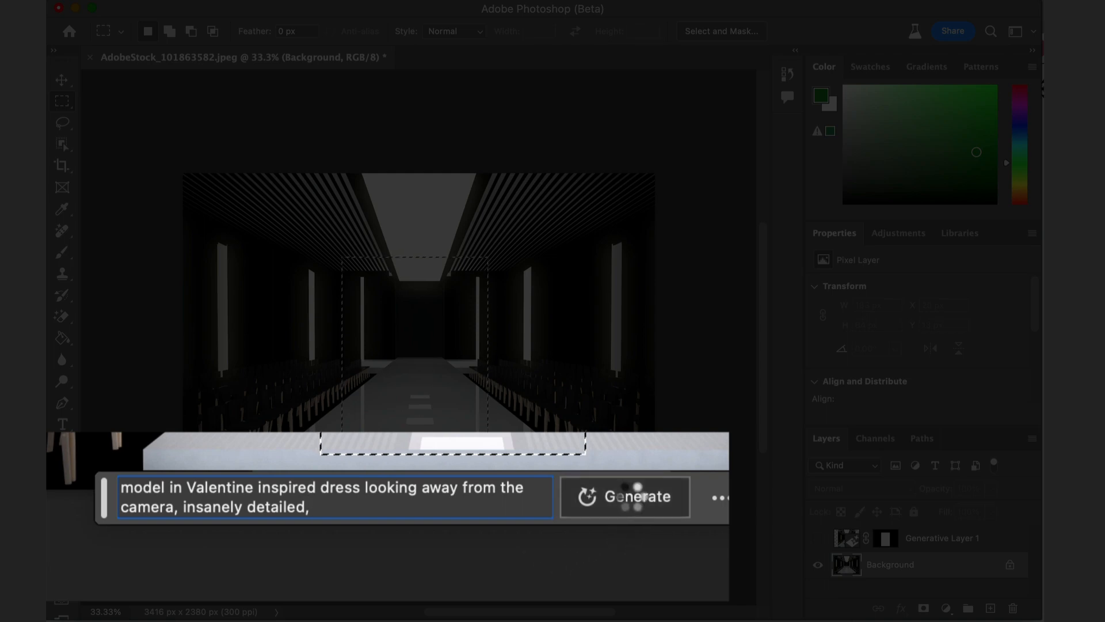
left_click(623, 497)
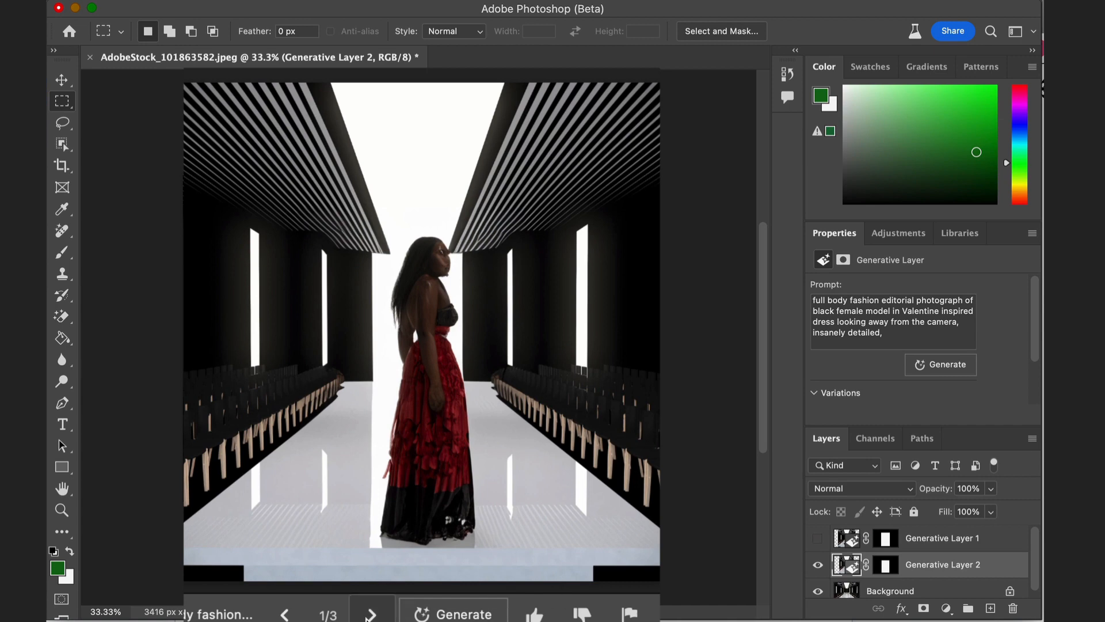
Preview Generative Layer 2's second and third variations, then return to the prompt.
left_click(373, 615)
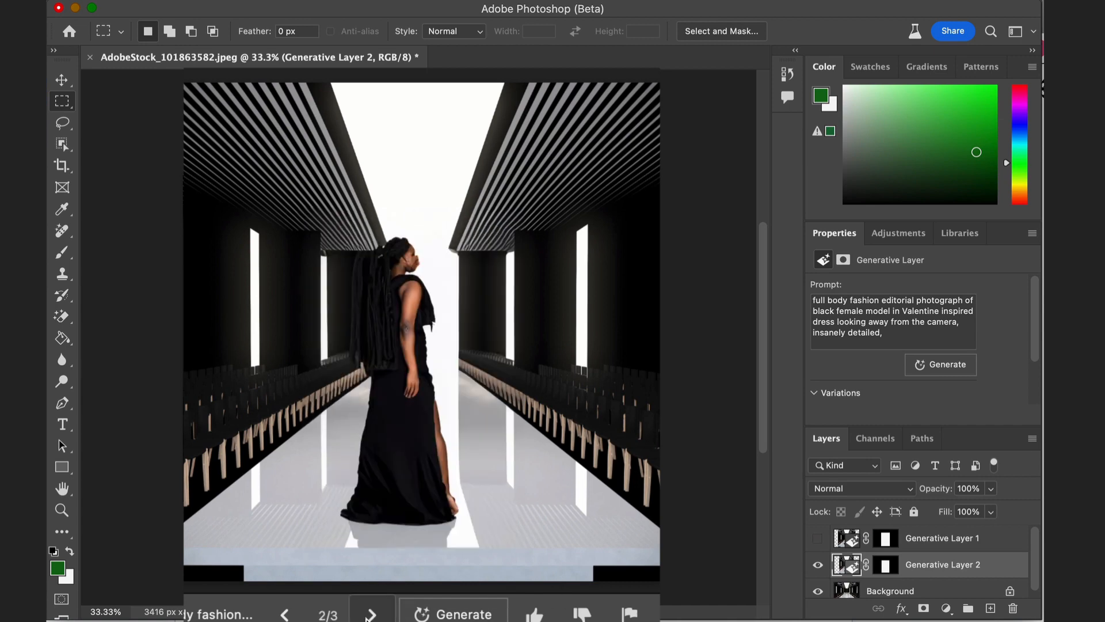
left_click(373, 614)
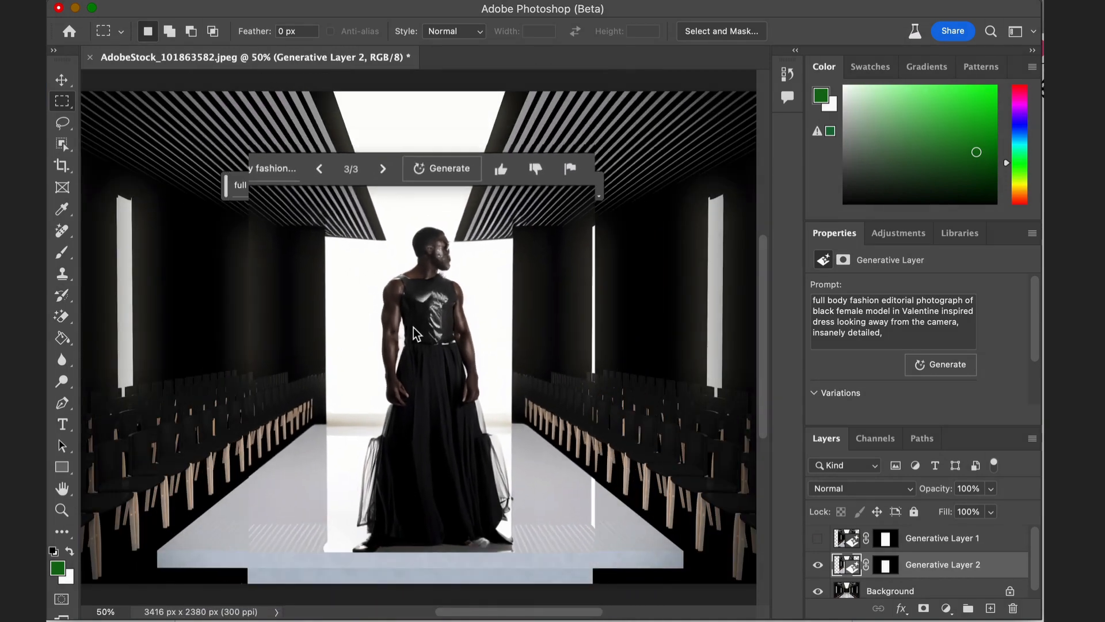
left_click(817, 564)
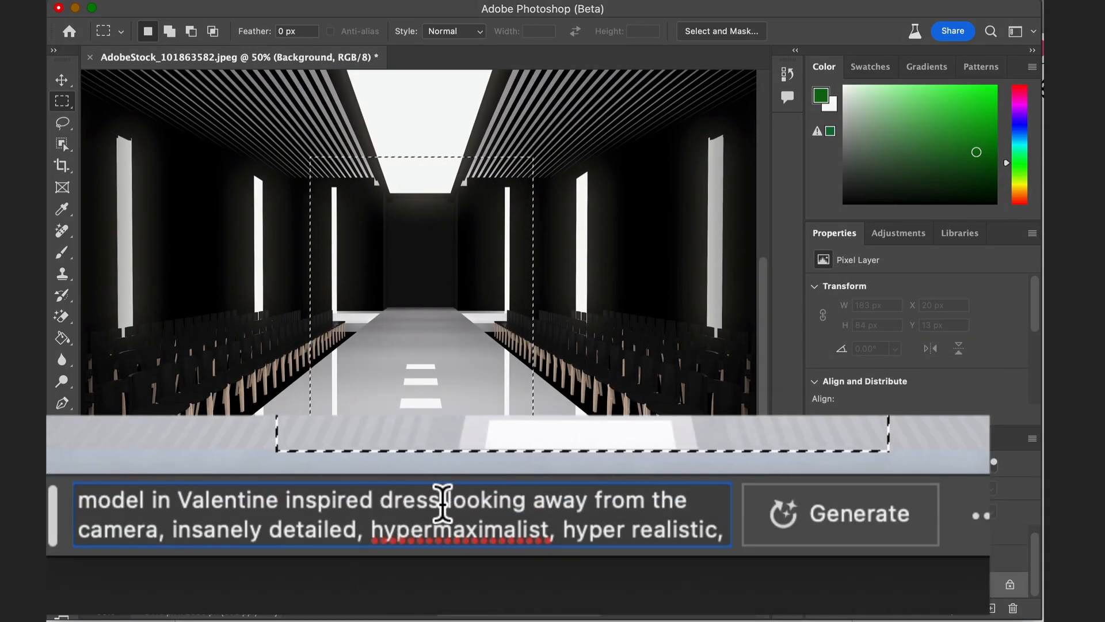
Generate from the 'full body fashion editorial photograph' prompt and browse the dress variations.
type("full body fashion editorial photograph of black female model in Valentine inspired dress")
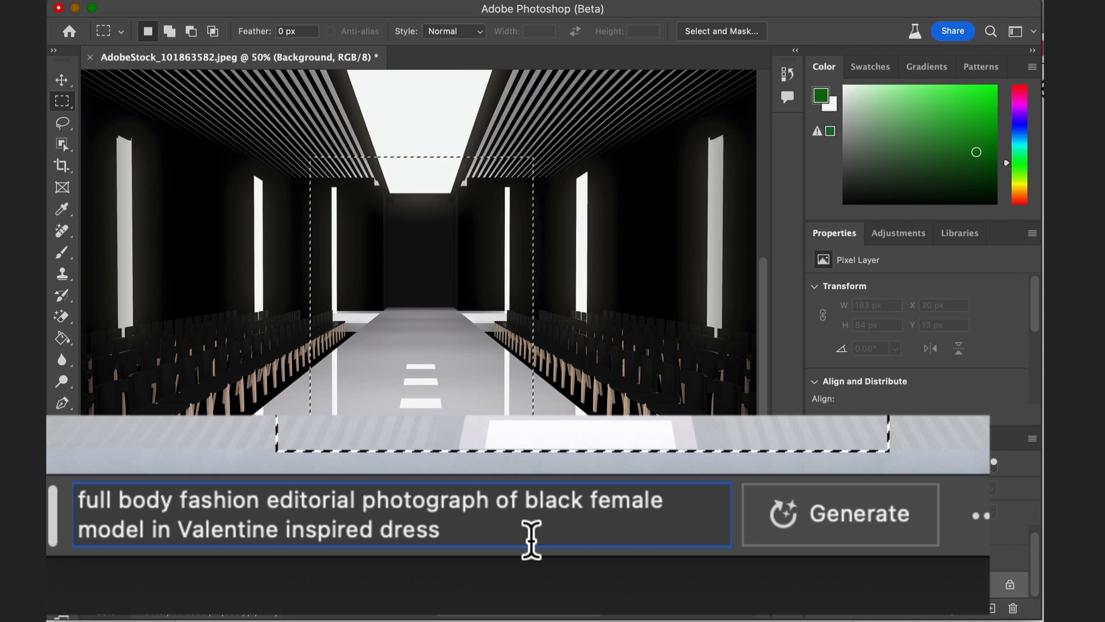
left_click(840, 513)
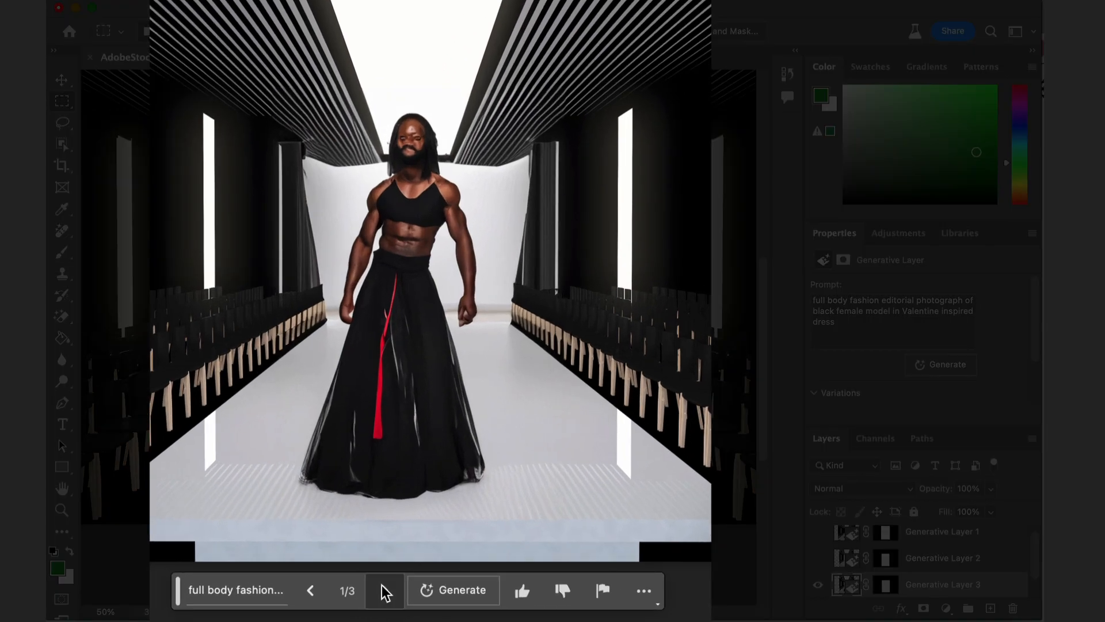
left_click(383, 590)
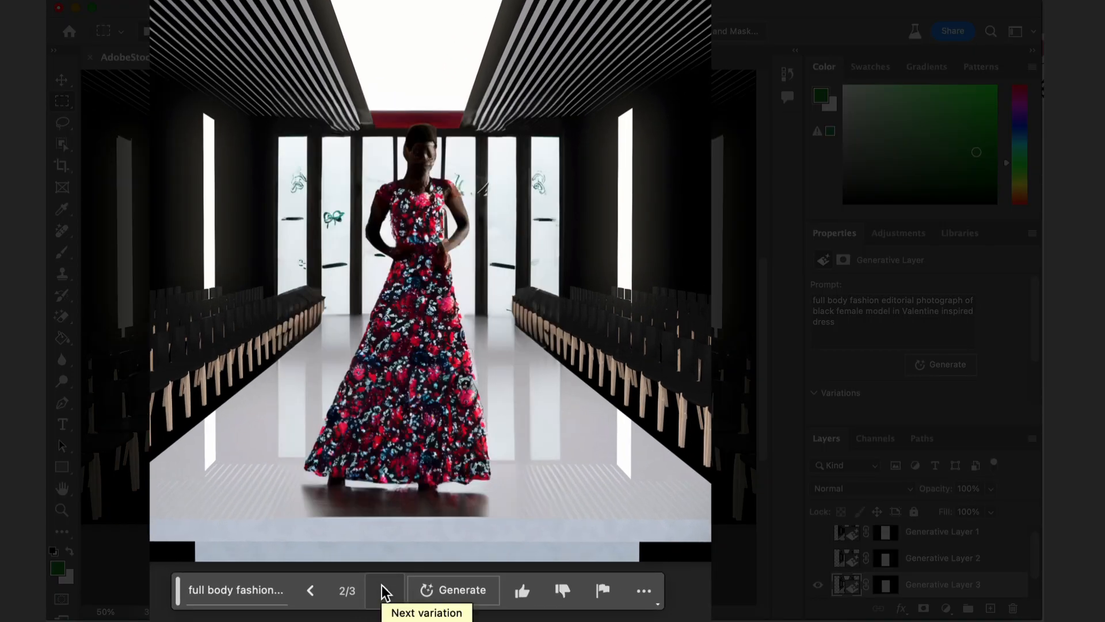
left_click(385, 590)
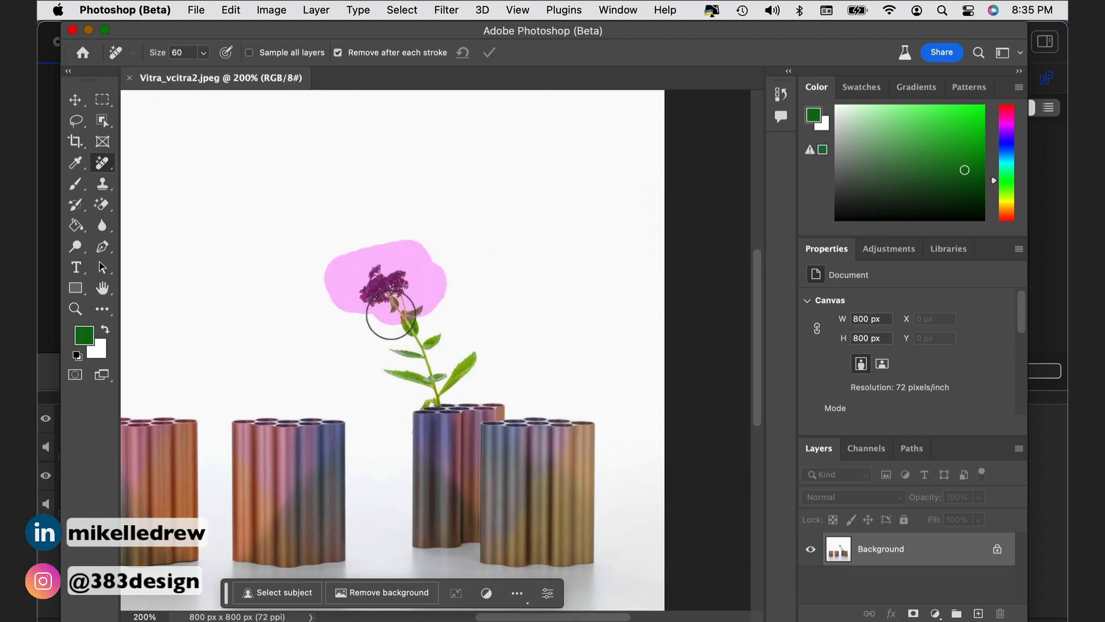
Paint a Remove tool stroke over the purple flower in the vase.
left_click_drag(388, 313, 461, 363)
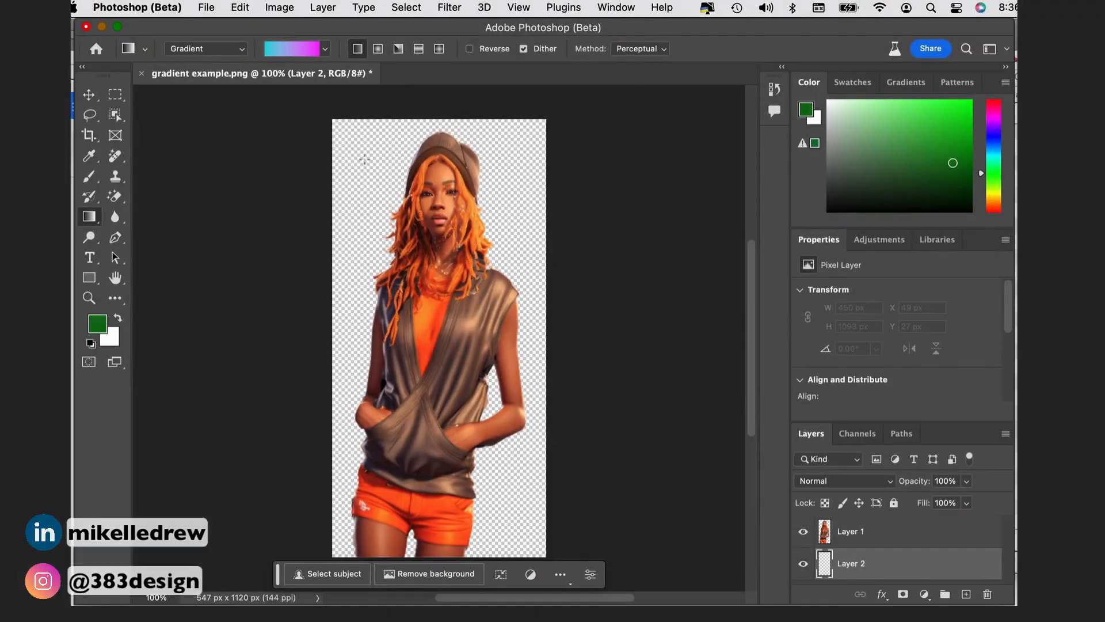
Draw a cyan-to-magenta gradient, cyan bottom left, and adjust its on-canvas handles.
left_click_drag(359, 166, 394, 238)
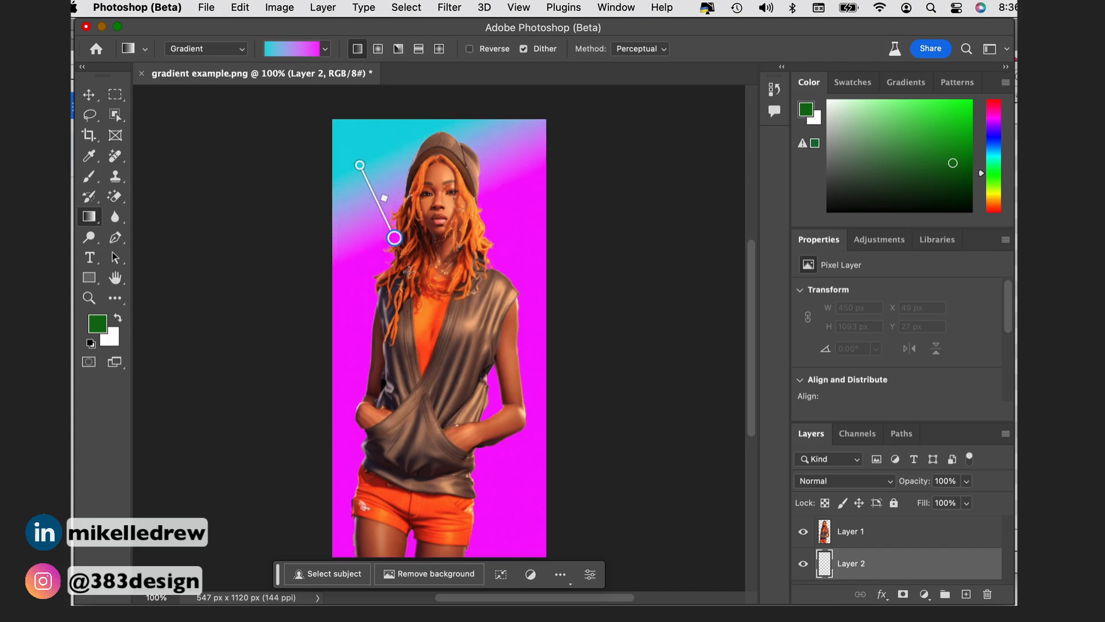
left_click_drag(394, 238, 505, 515)
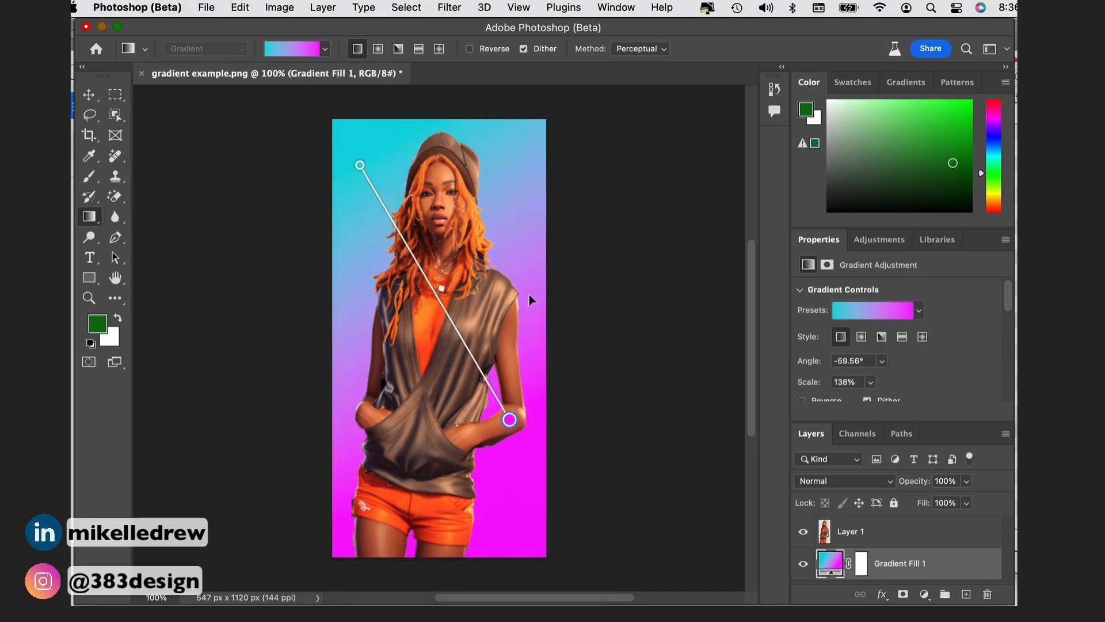
left_click_drag(510, 419, 505, 217)
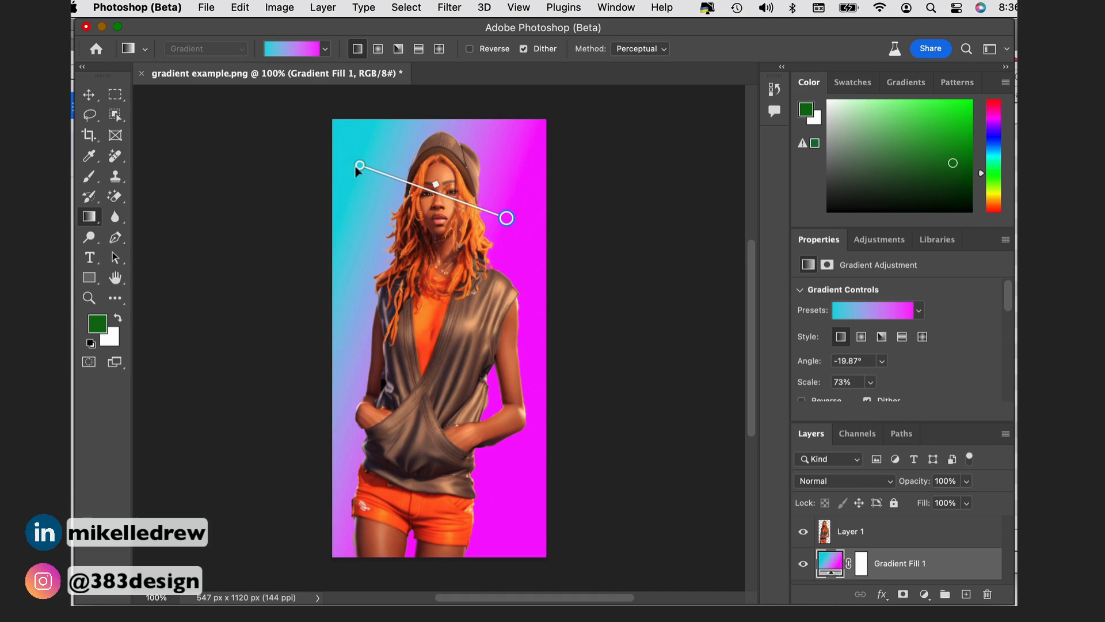
left_click_drag(359, 167, 335, 499)
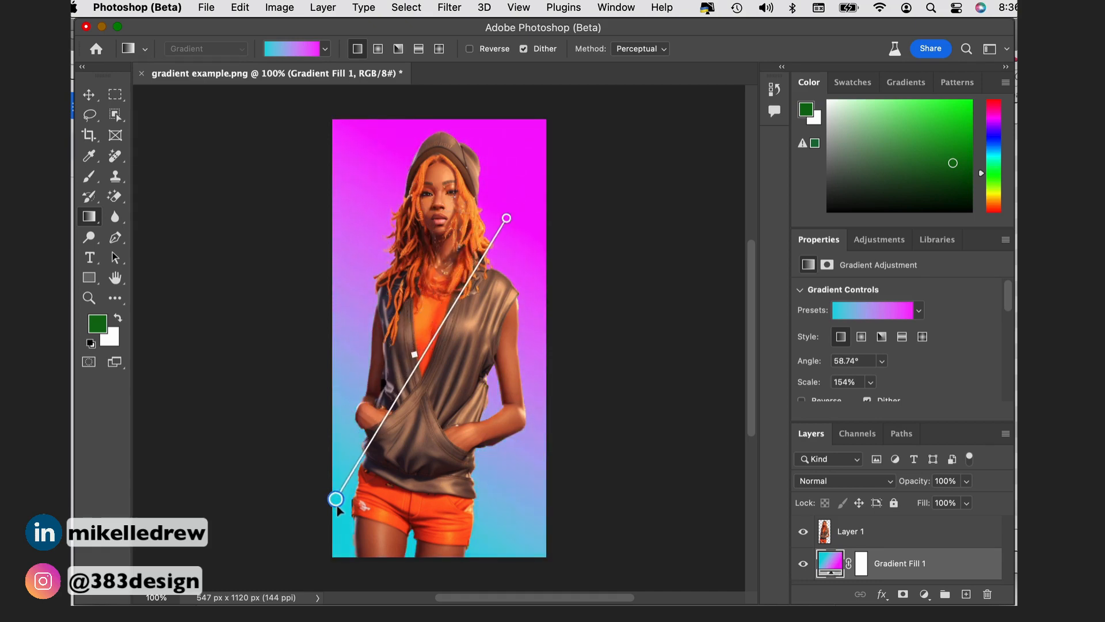
left_click_drag(335, 499, 367, 486)
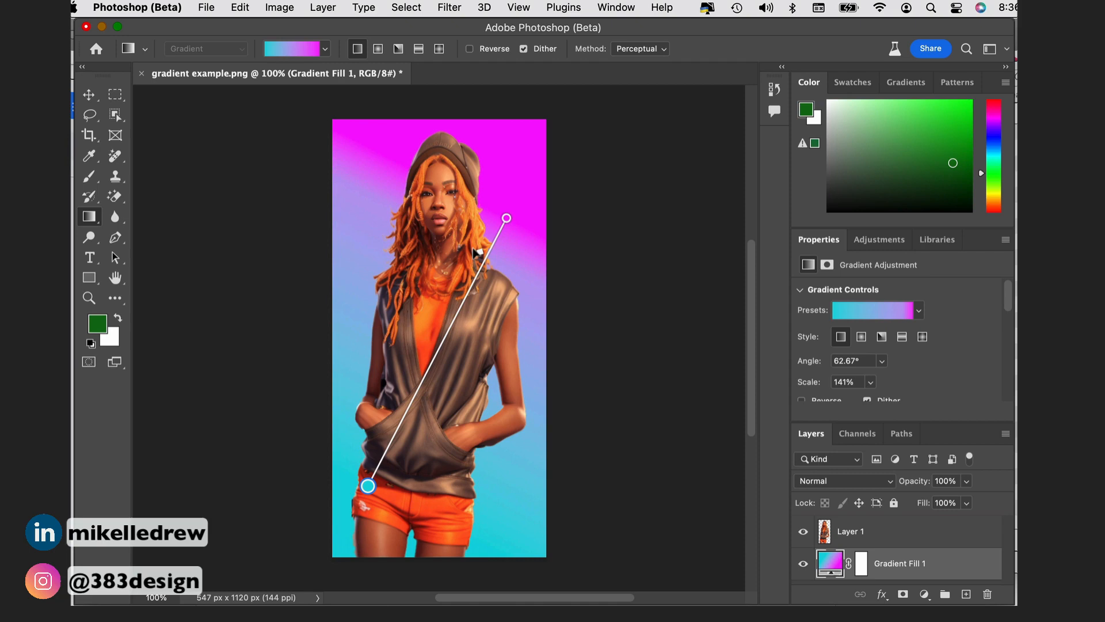
left_click_drag(506, 217, 481, 265)
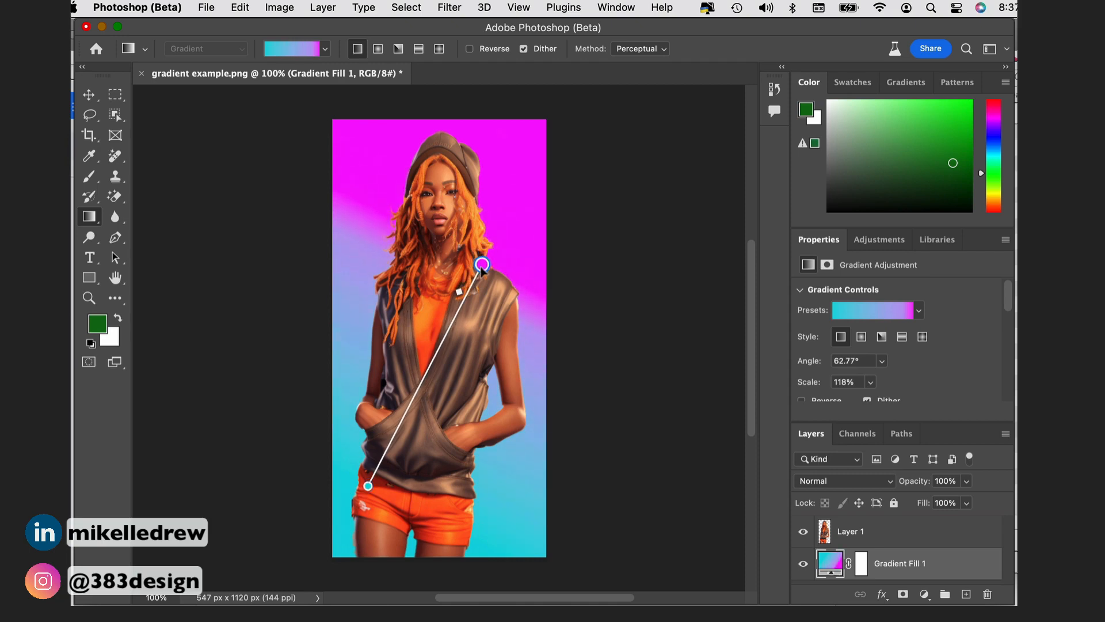
left_click_drag(482, 264, 475, 276)
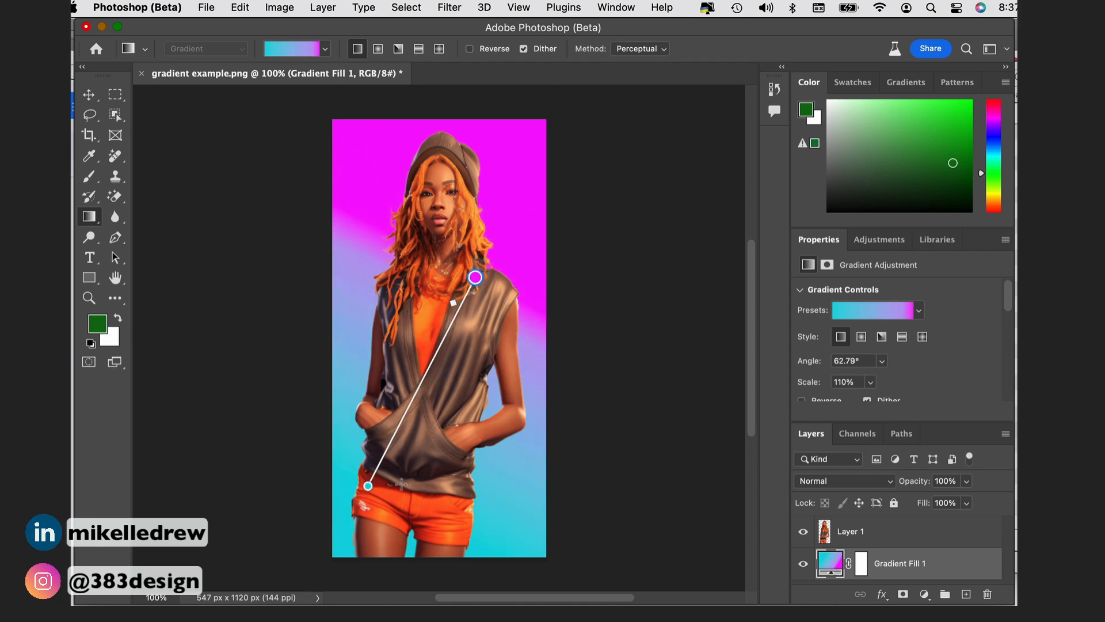
left_click_drag(368, 484, 377, 476)
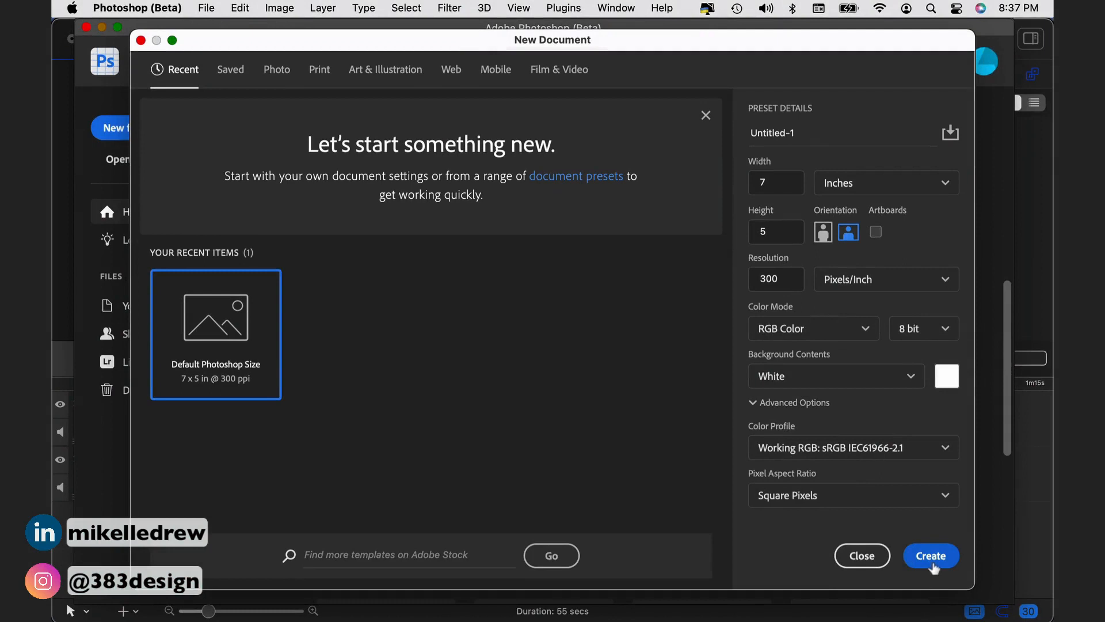
Create a blank 7×5 inch document and place 'gradient example.png' as a layer.
left_click(930, 555)
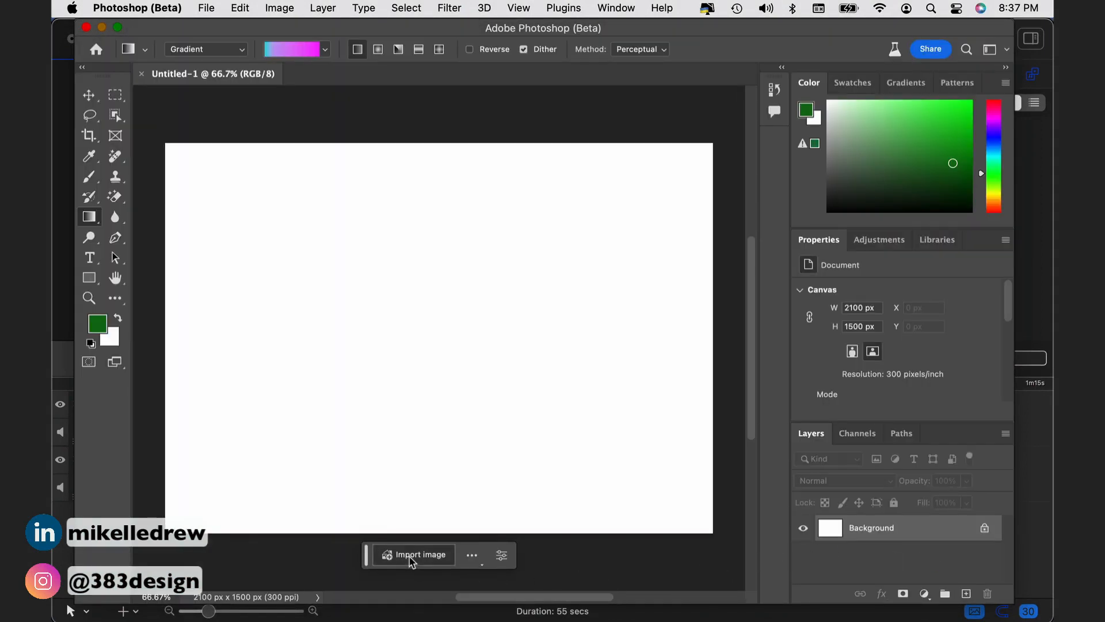
left_click(420, 553)
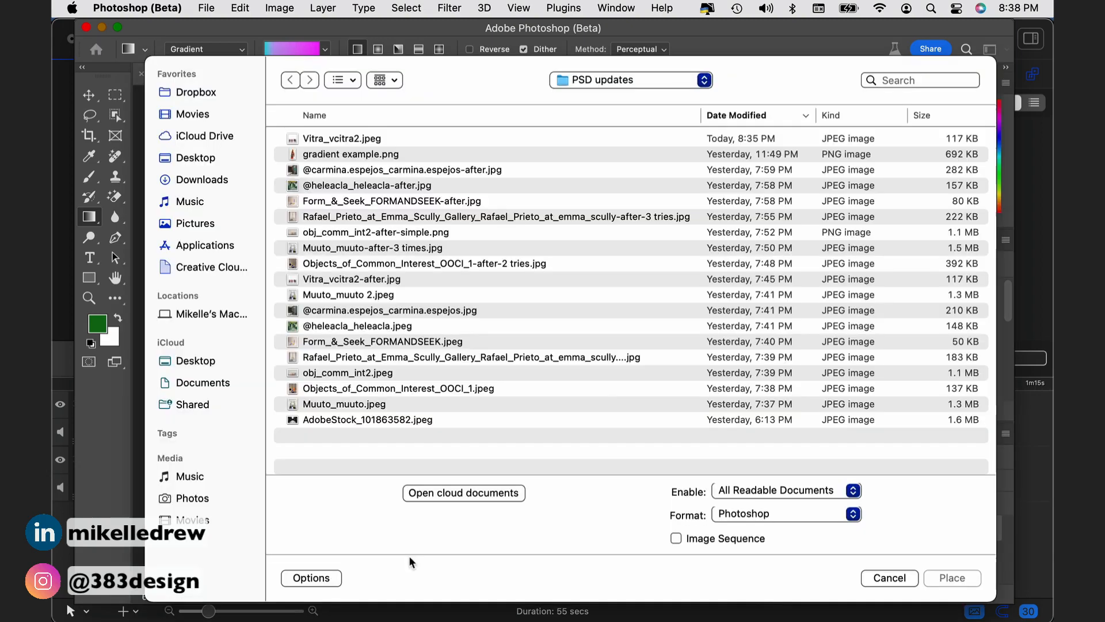
left_click(351, 154)
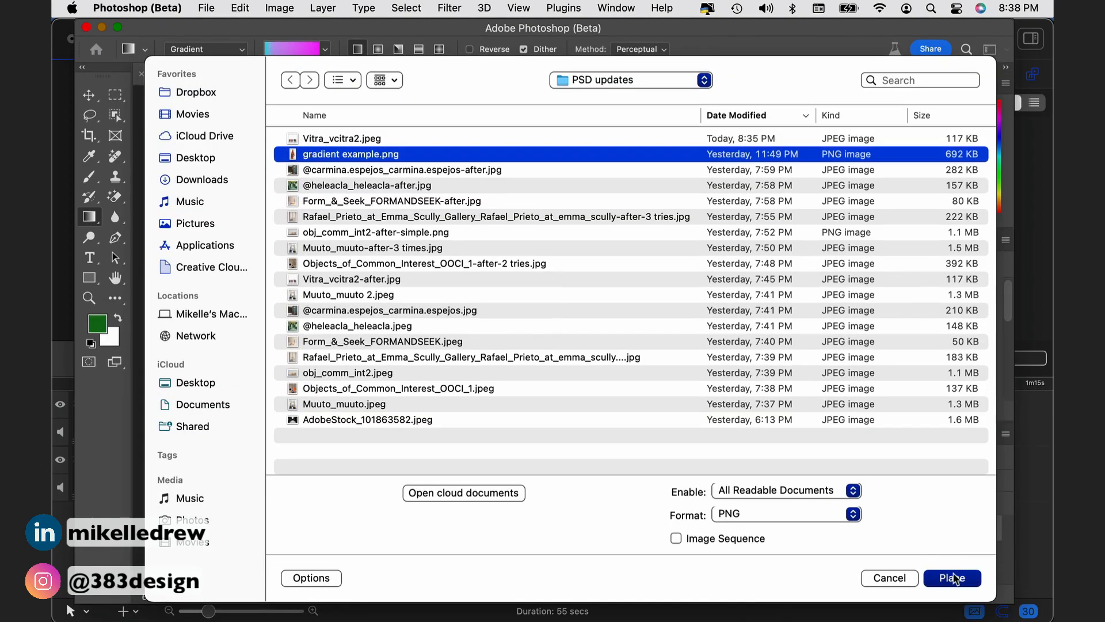
left_click(952, 577)
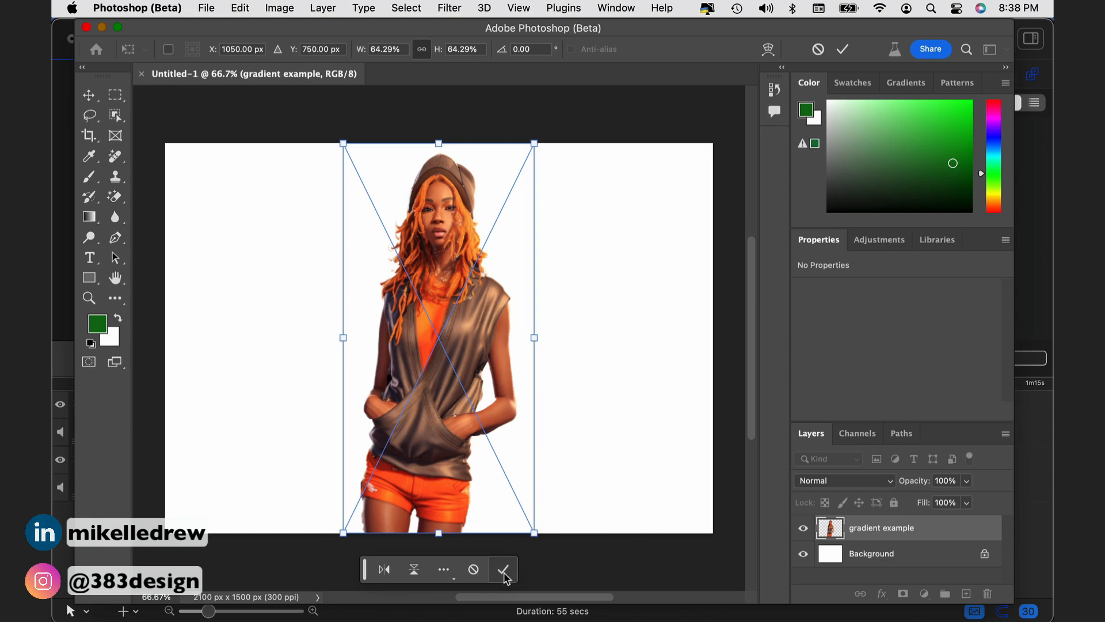
left_click(503, 569)
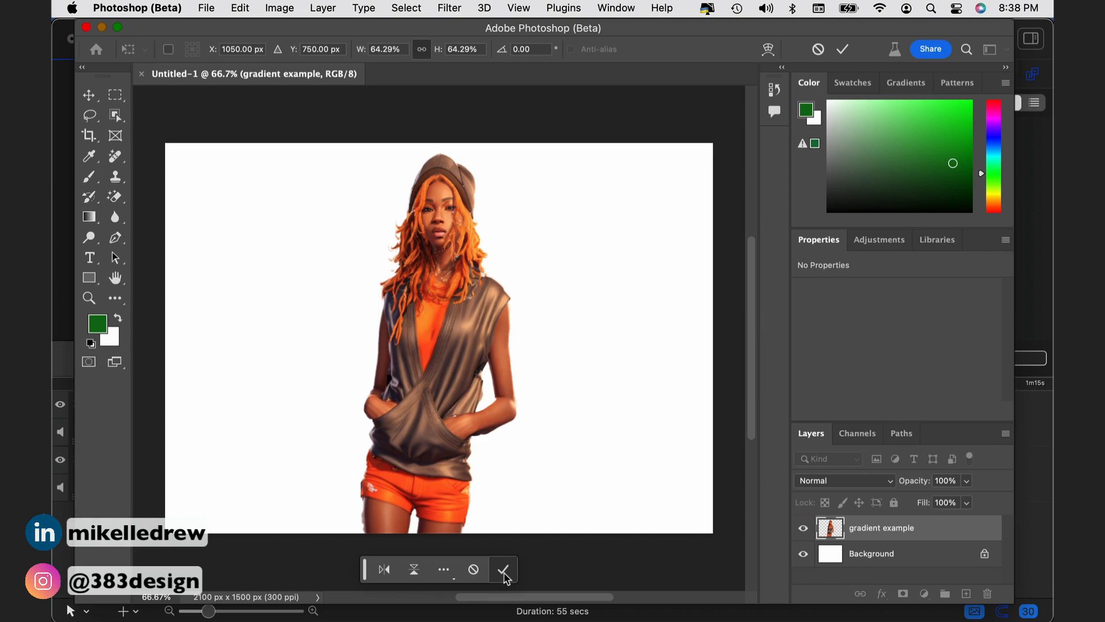
Scale the gradient example character down by dragging its top corner handle, then commit.
left_click(503, 568)
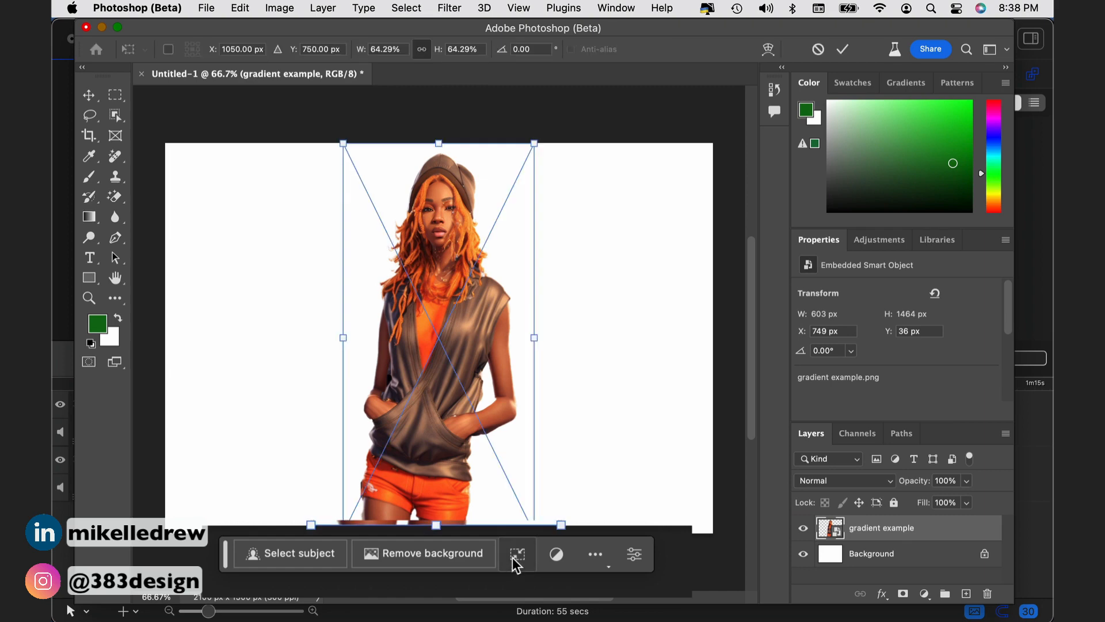
left_click_drag(534, 143, 521, 162)
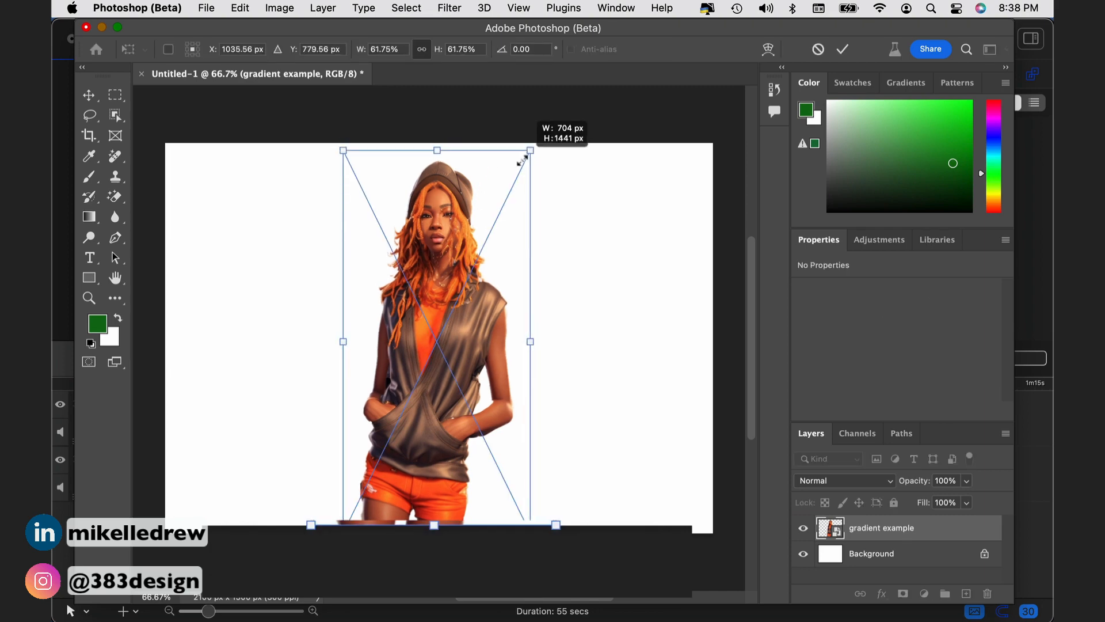
left_click_drag(528, 149, 515, 181)
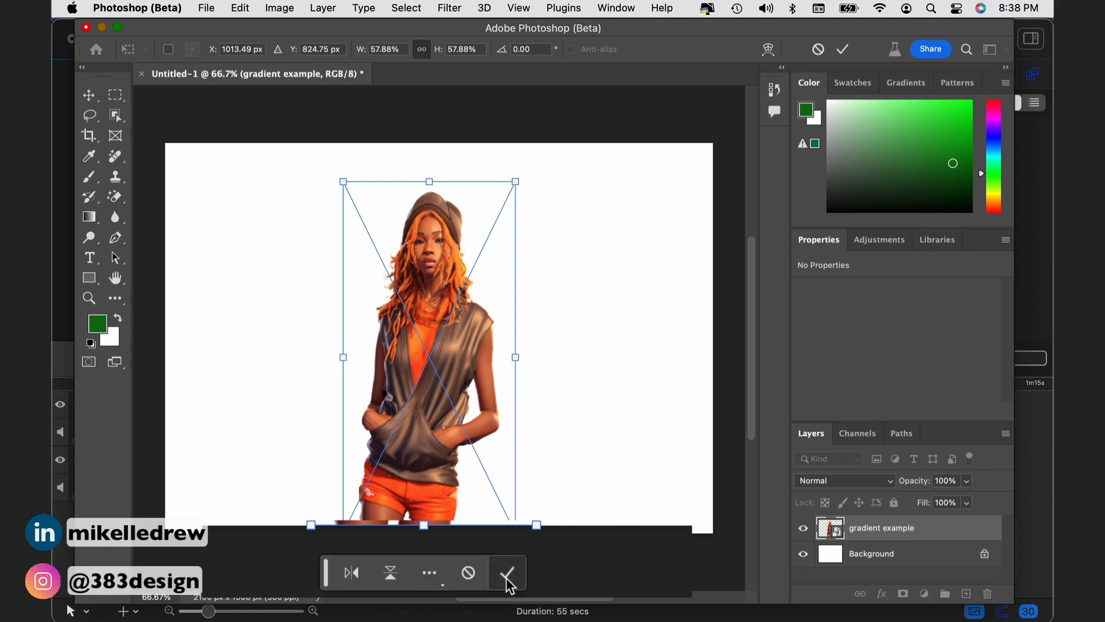
left_click(506, 572)
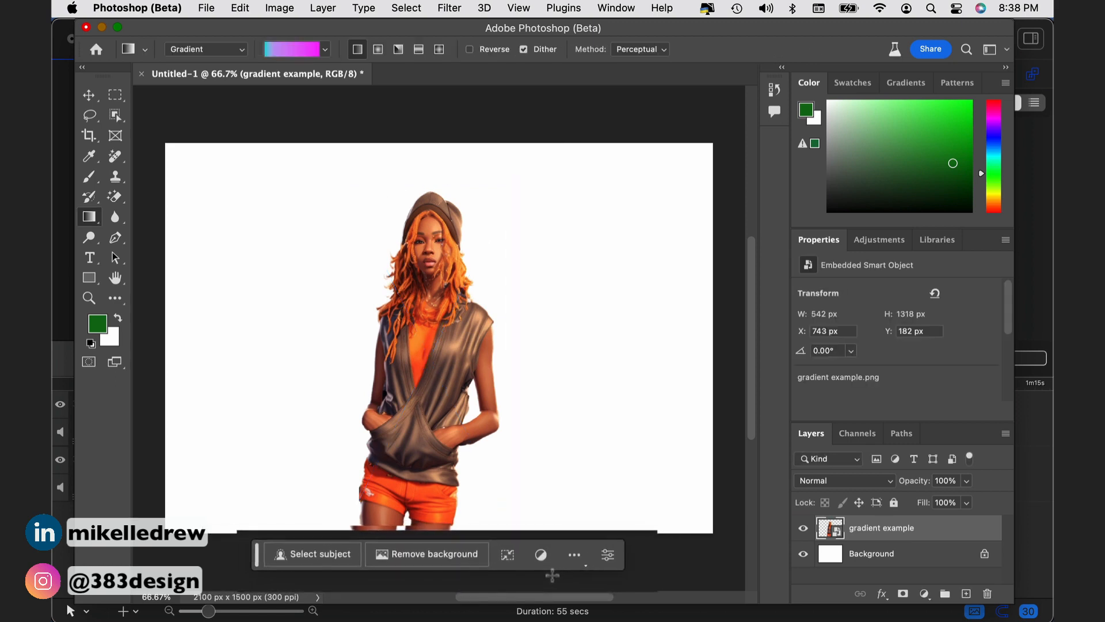